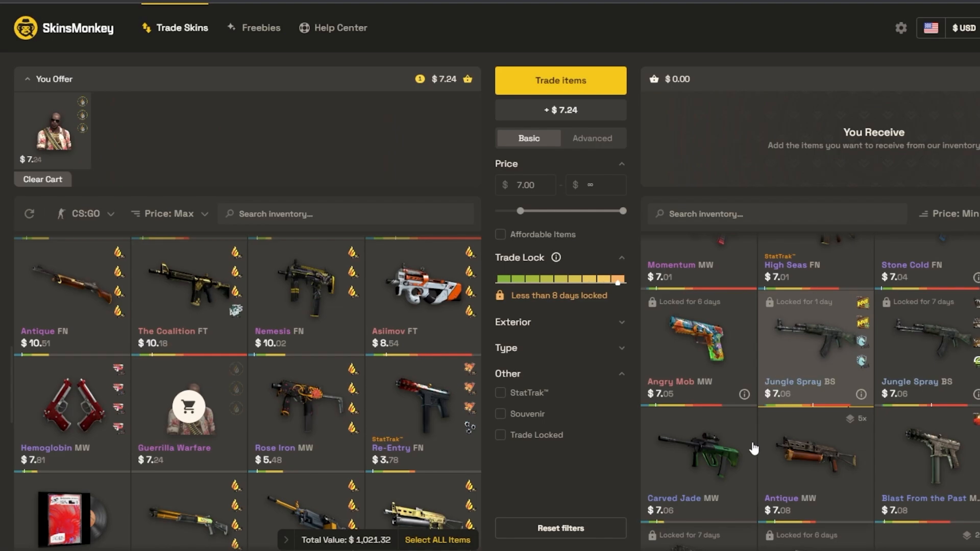
View the Karambit | Crimson Web knife's detail popup and rotate its preview
left_click(561, 79)
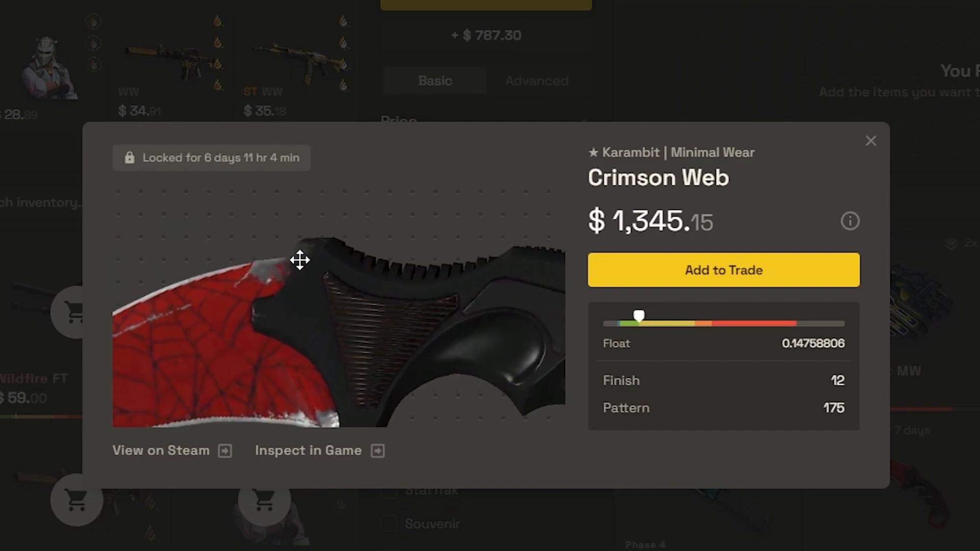
left_click_drag(300, 260, 168, 341)
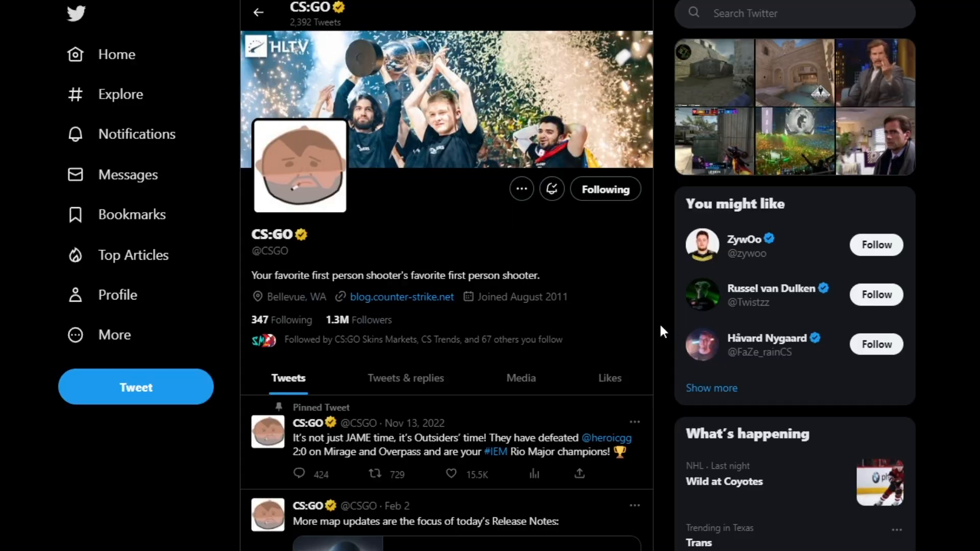
Show CS:GO's Tweets & replies and scroll to Conner's numpad bomb-defuse thread
left_click(406, 377)
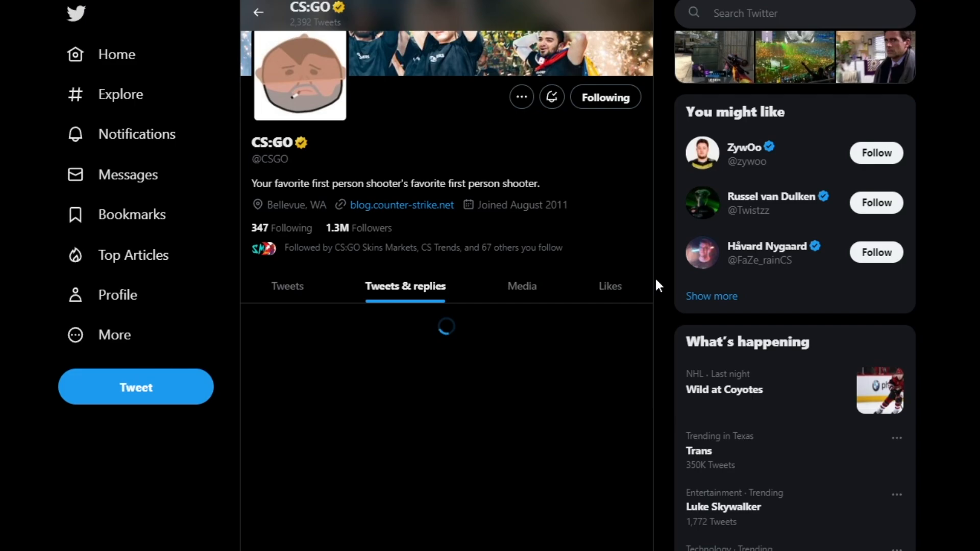
scroll("down", 3)
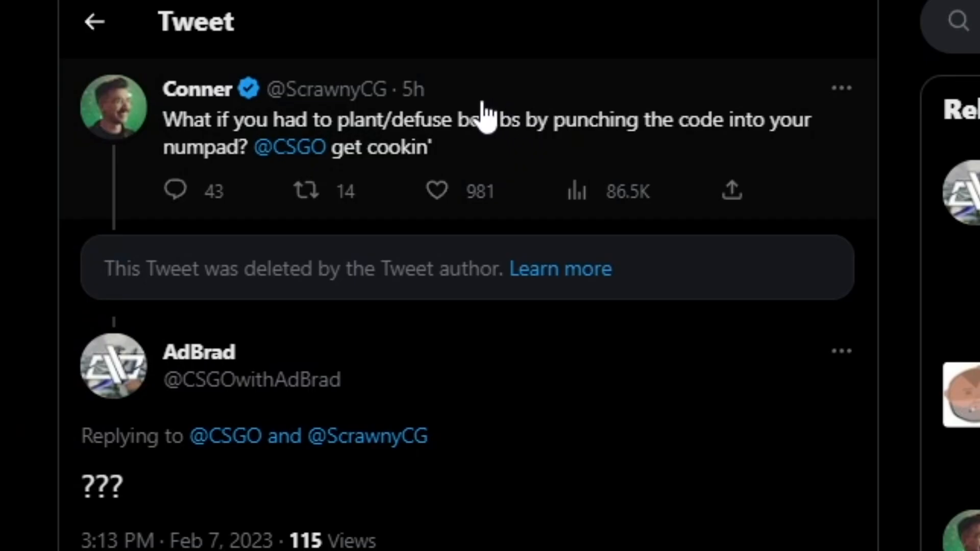
Read CS:GO's 'Crazy idea time huh?' live-C4 reply and the responses beneath it
left_click(192, 89)
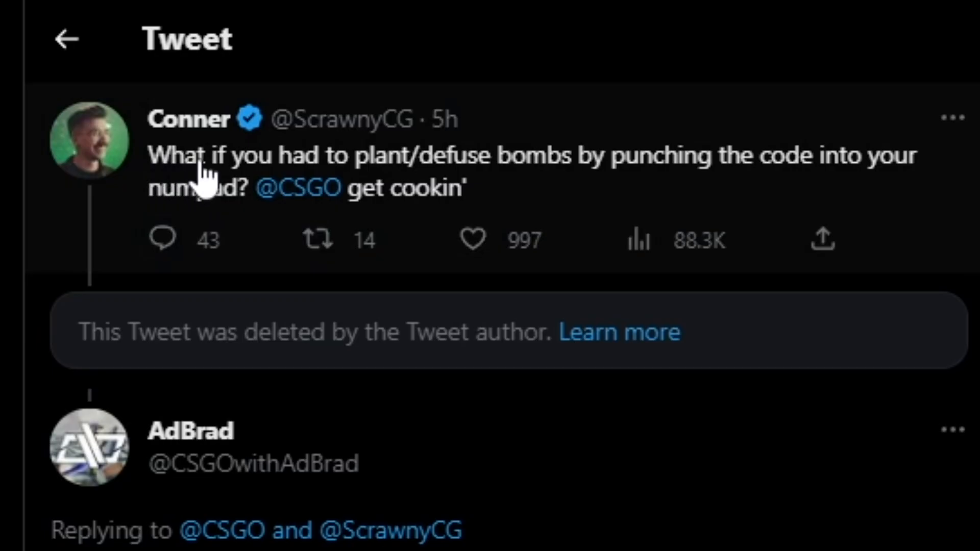
mouse_move(688, 192)
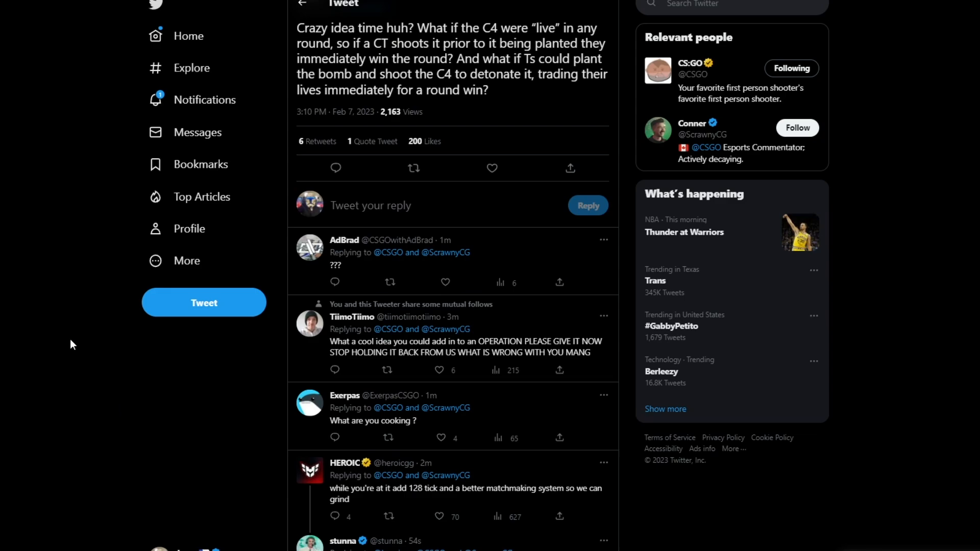
scroll("down", 3)
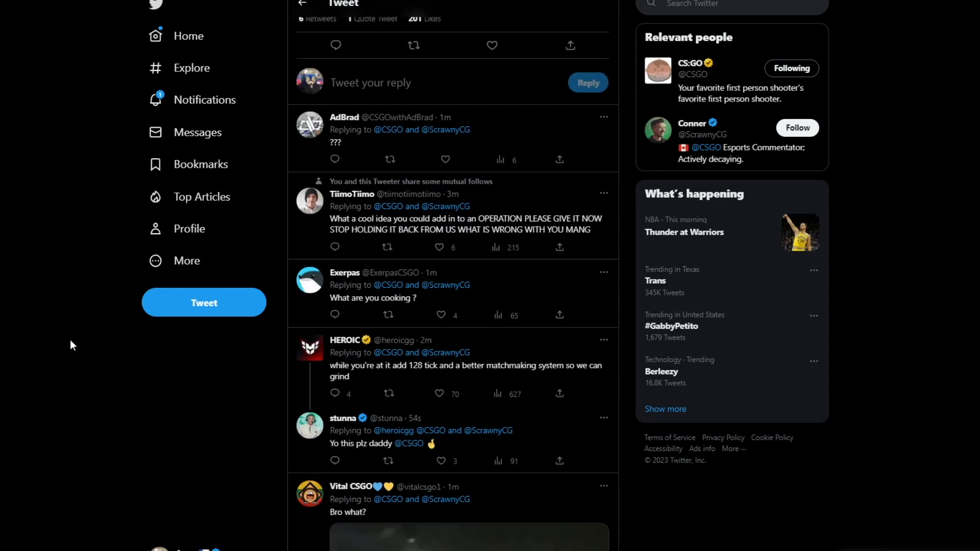
scroll("down", 3)
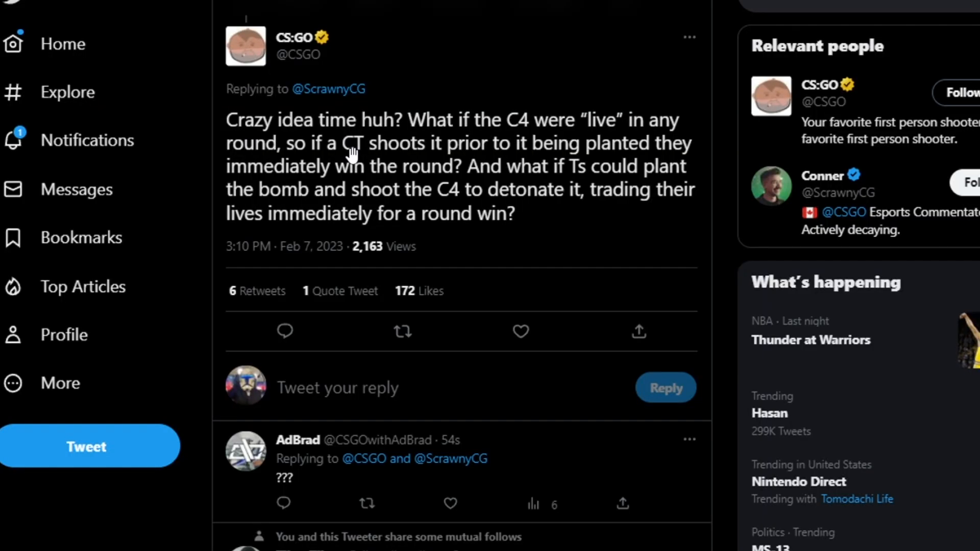
mouse_move(366, 130)
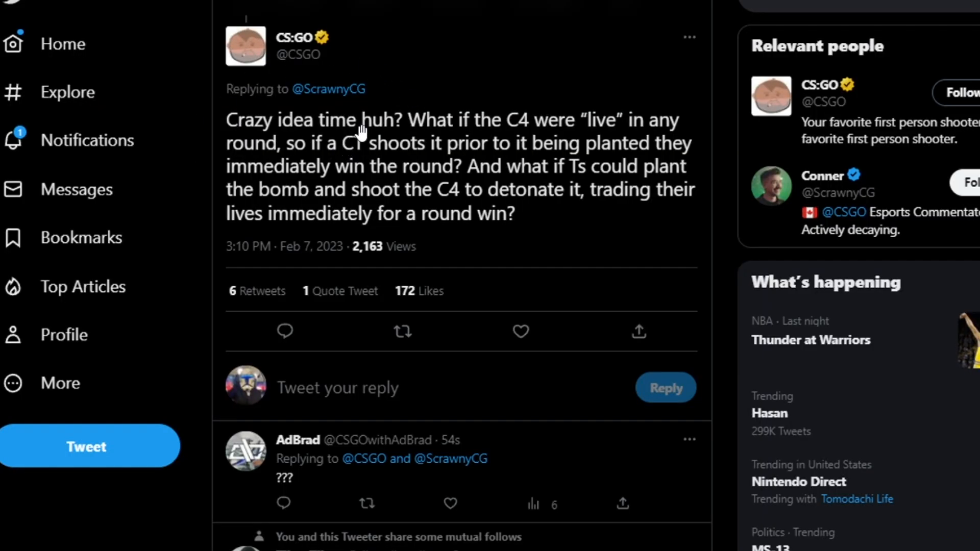
mouse_move(421, 139)
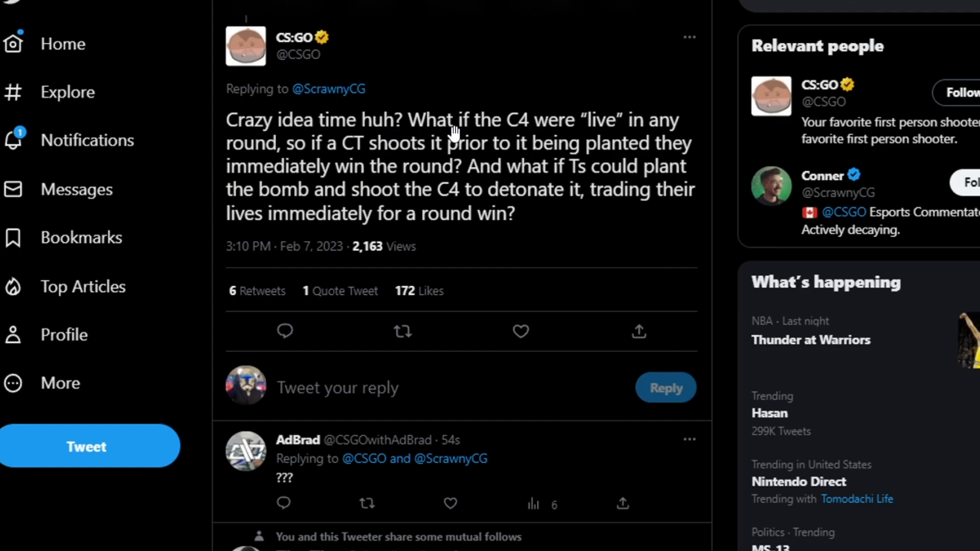
mouse_move(560, 142)
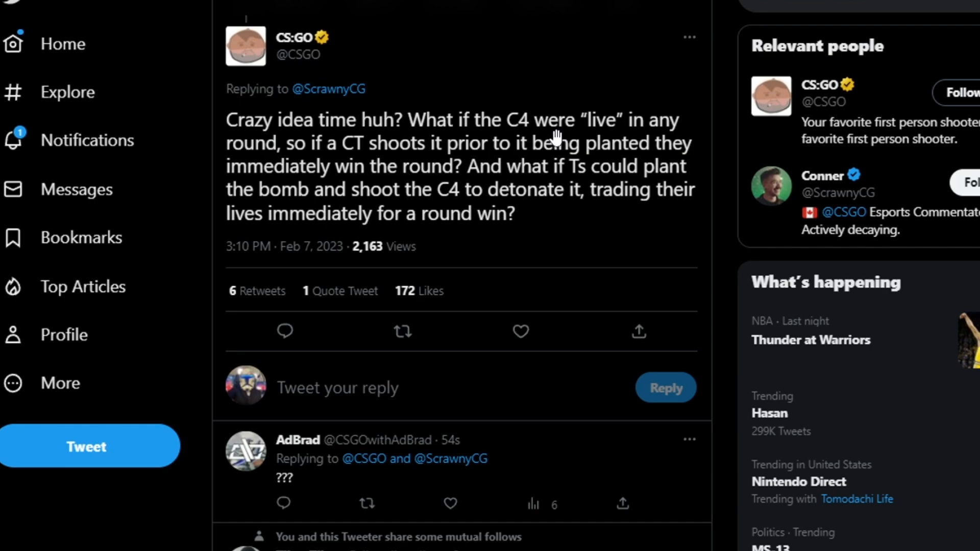
mouse_move(332, 165)
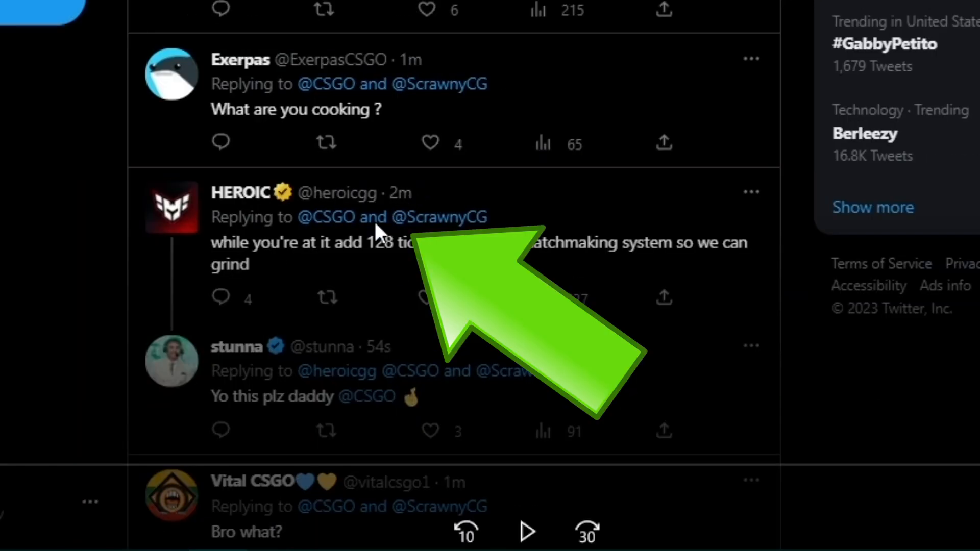
mouse_move(314, 151)
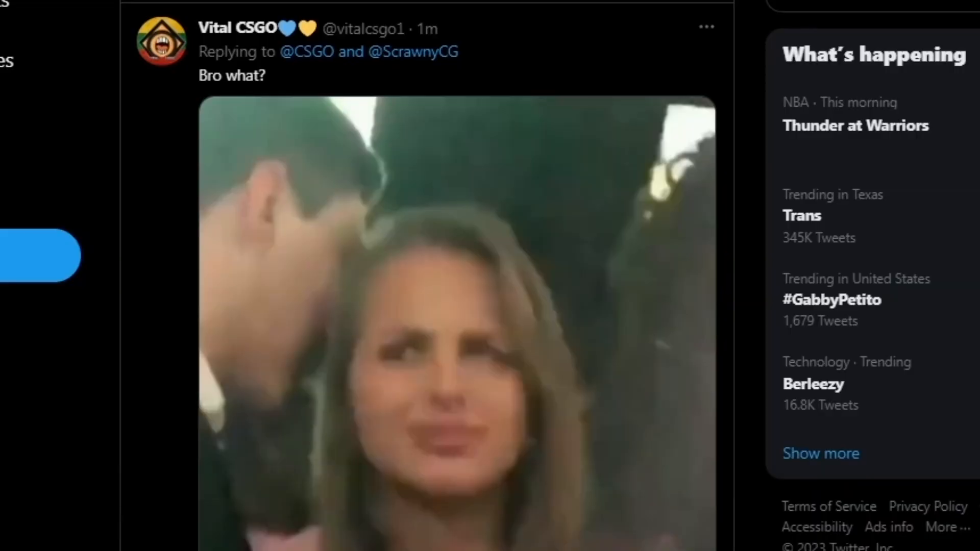
scroll("down", 3)
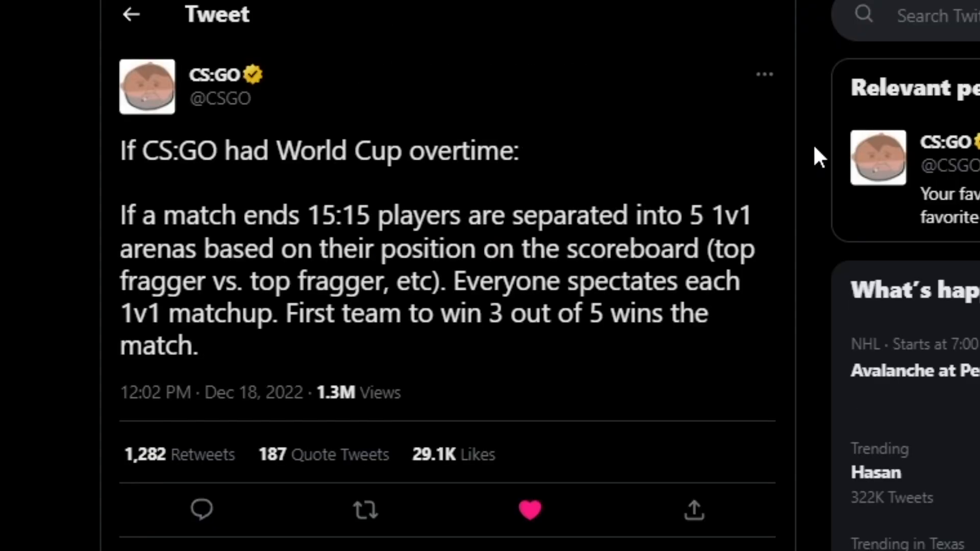
mouse_move(637, 176)
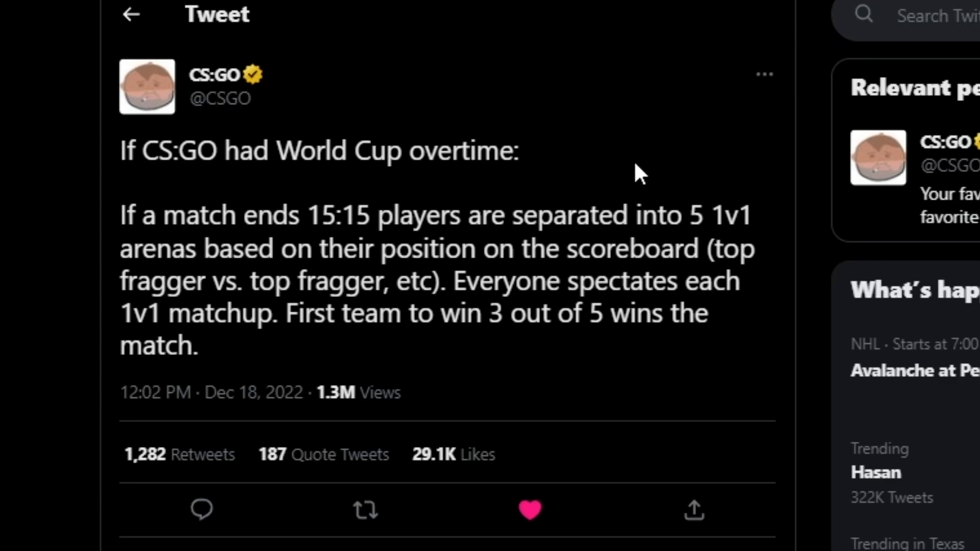
mouse_move(694, 159)
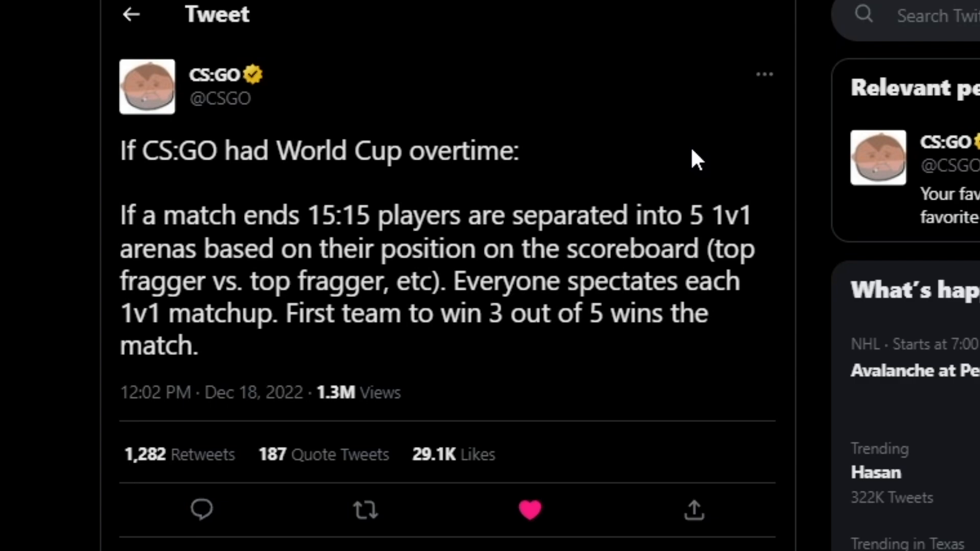
mouse_move(681, 155)
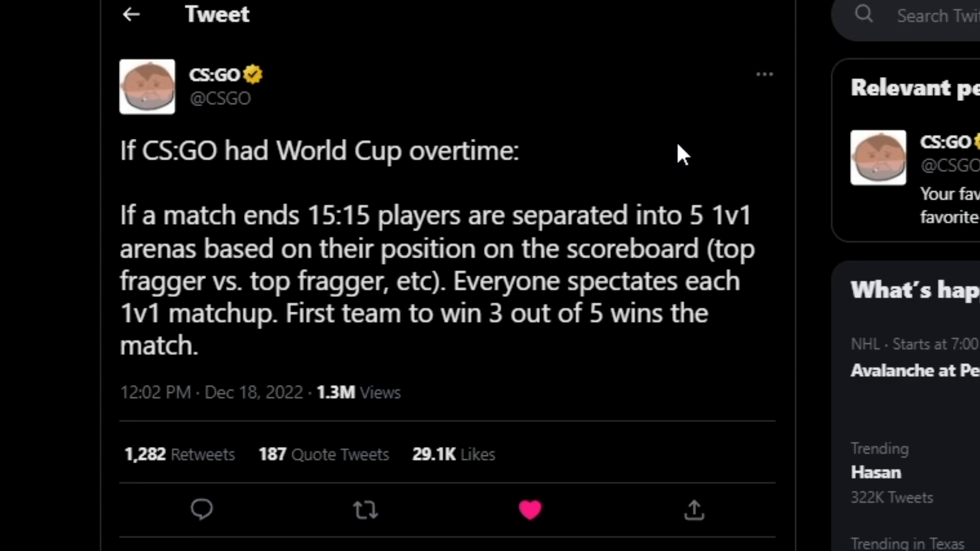